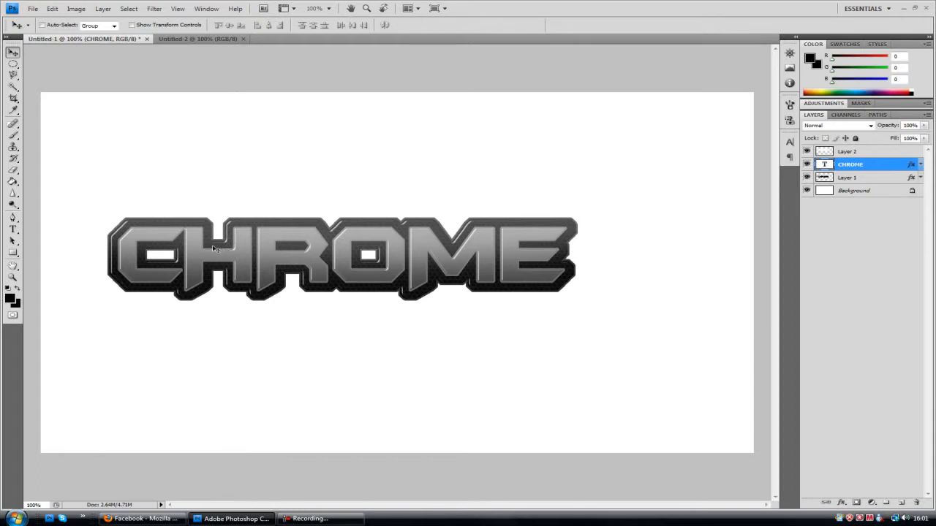
mouse_move(131, 275)
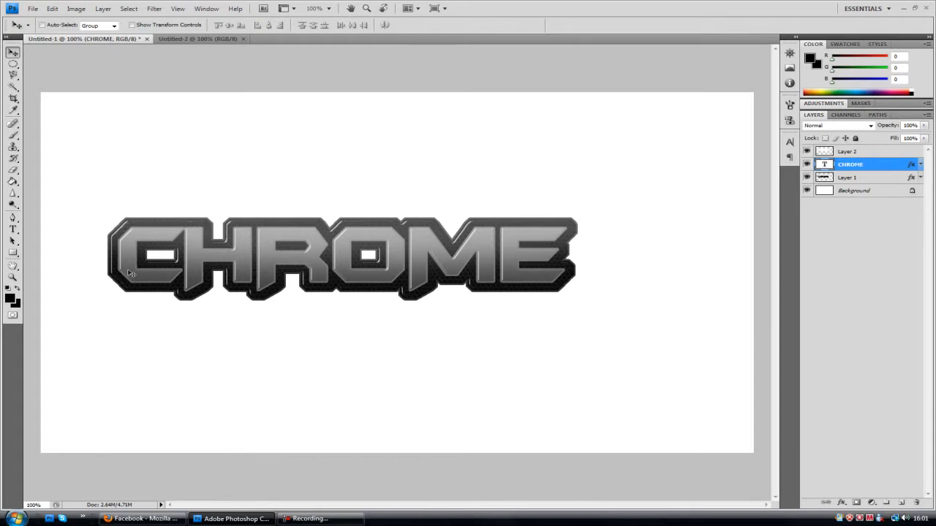
mouse_move(222, 271)
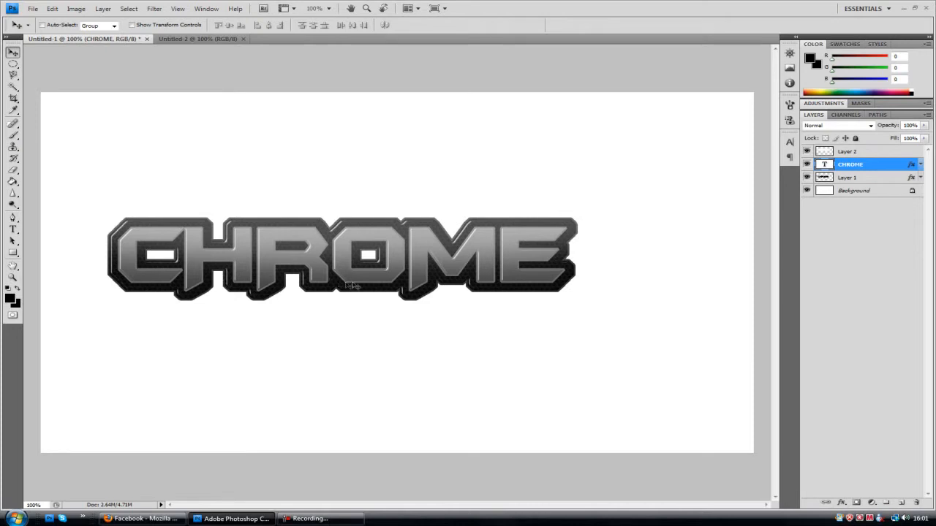
mouse_move(30, 19)
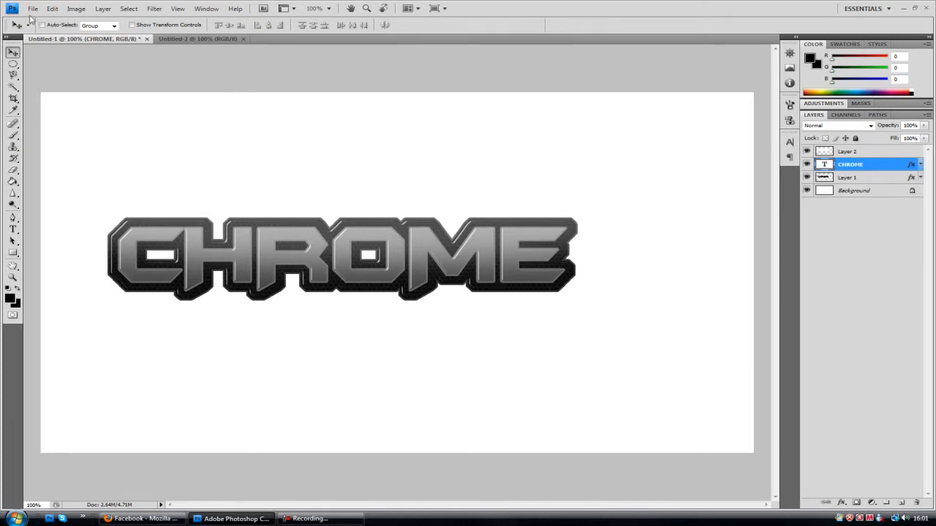
- Create a new 1280×720 document with the word CHROME typed in dark grey
click(32, 9)
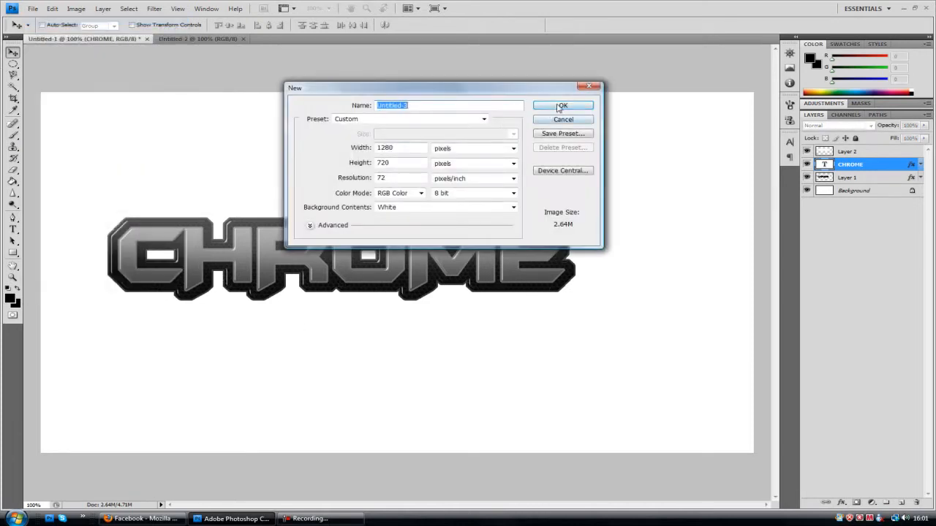
click(562, 106)
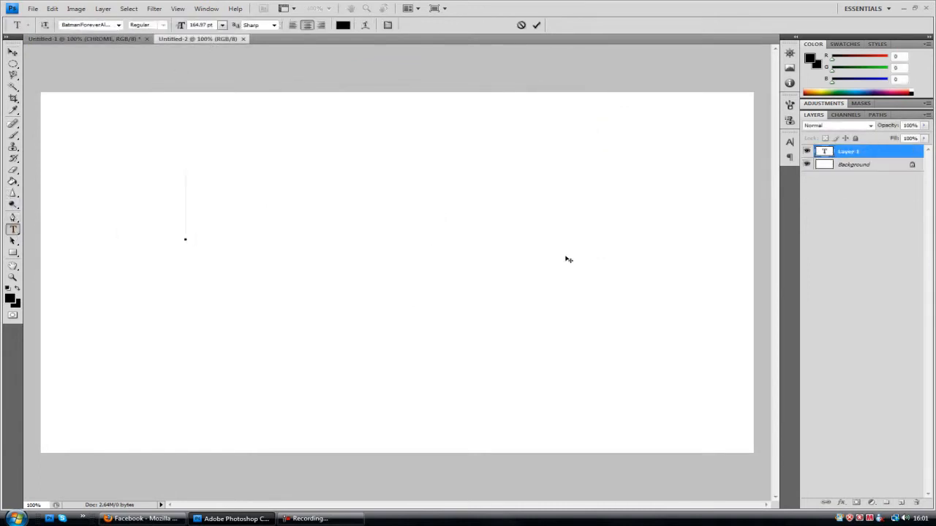
text(HROME)
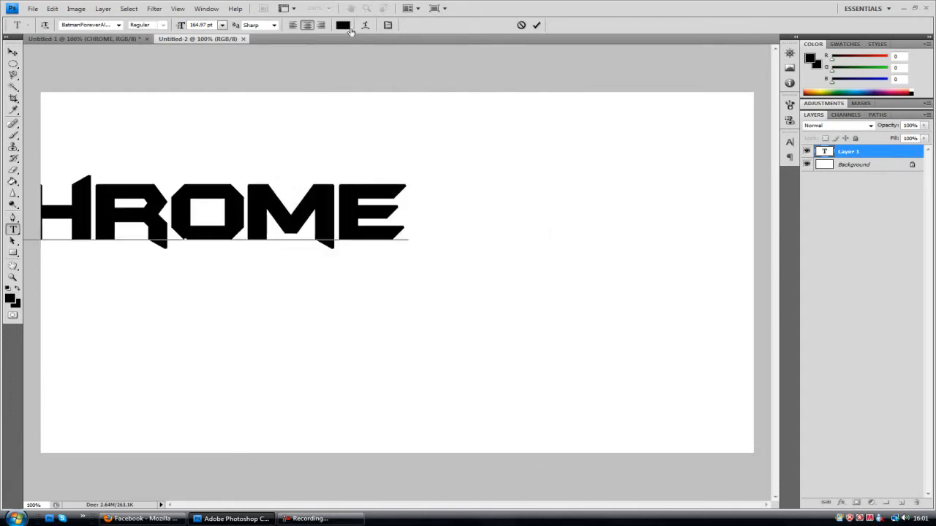
click(342, 23)
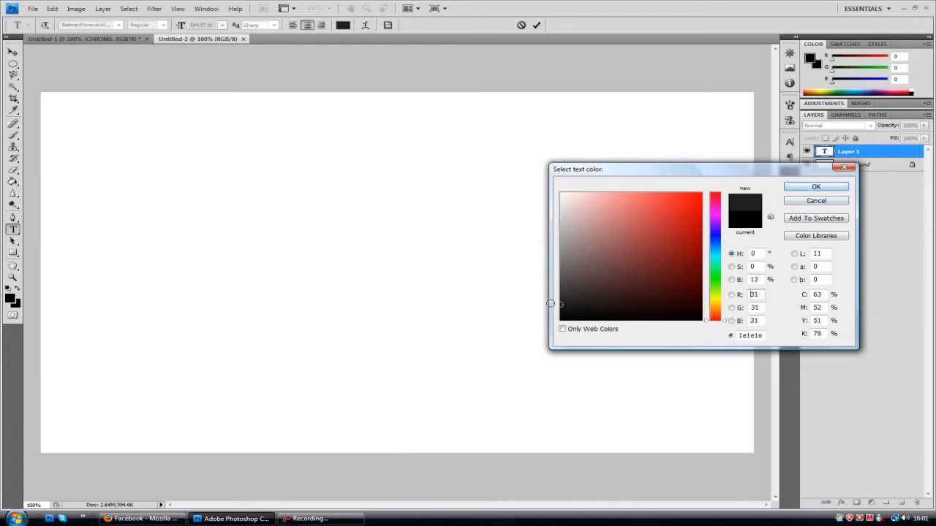
click(816, 187)
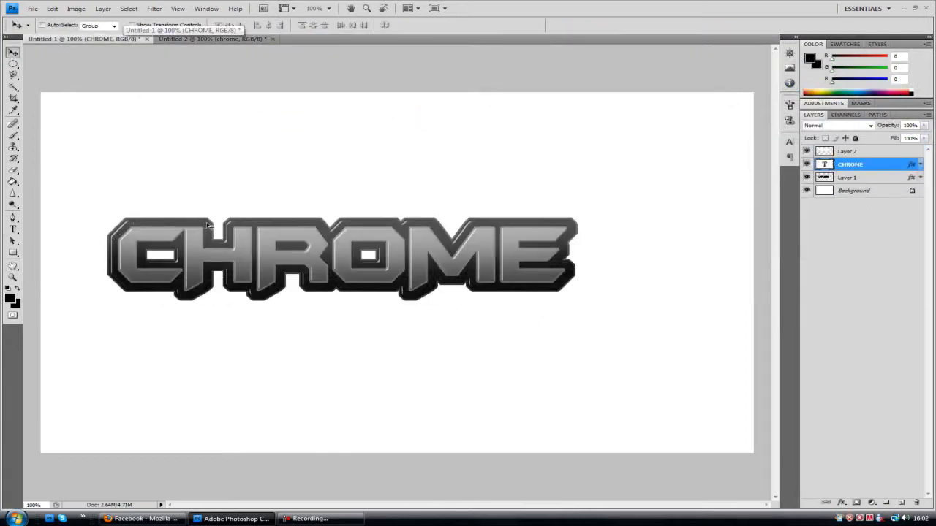
- Start another blank document and type CHROME again on its own text layer
click(212, 38)
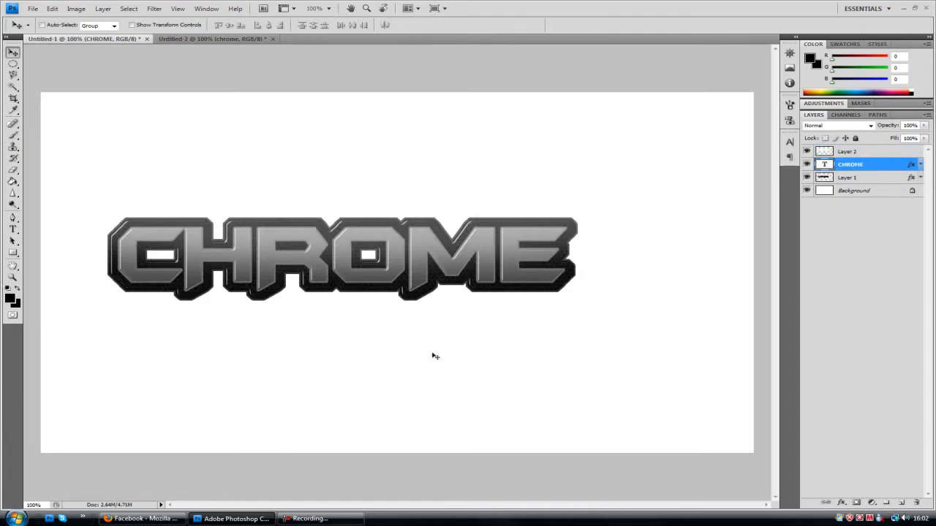
click(32, 9)
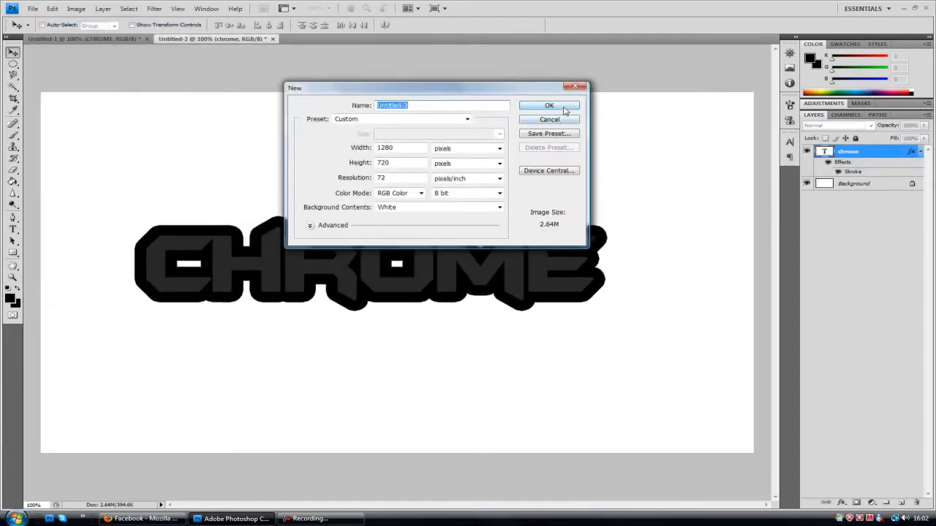
click(550, 105)
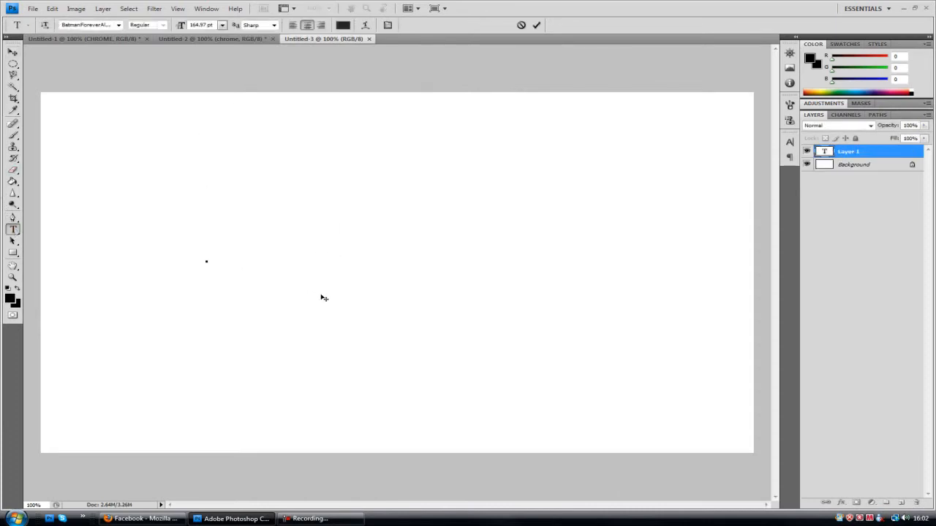
text(HROME)
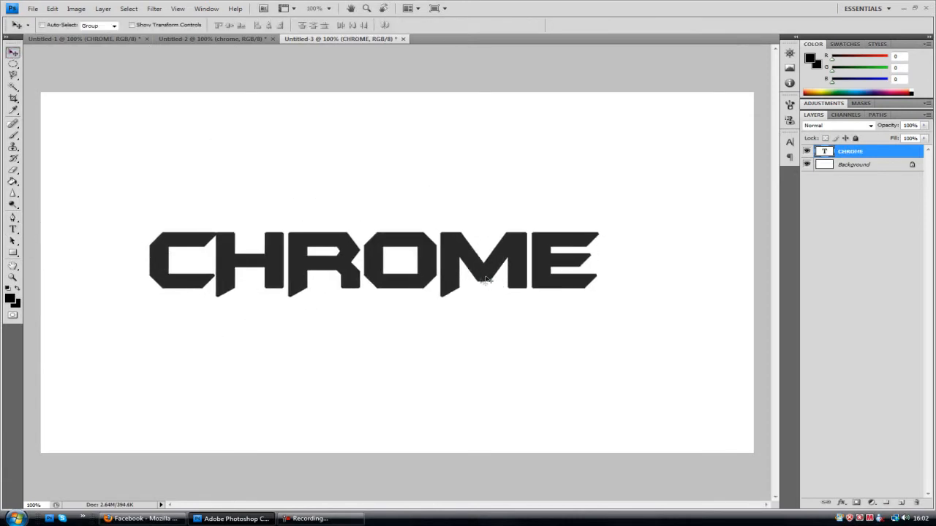
click(13, 88)
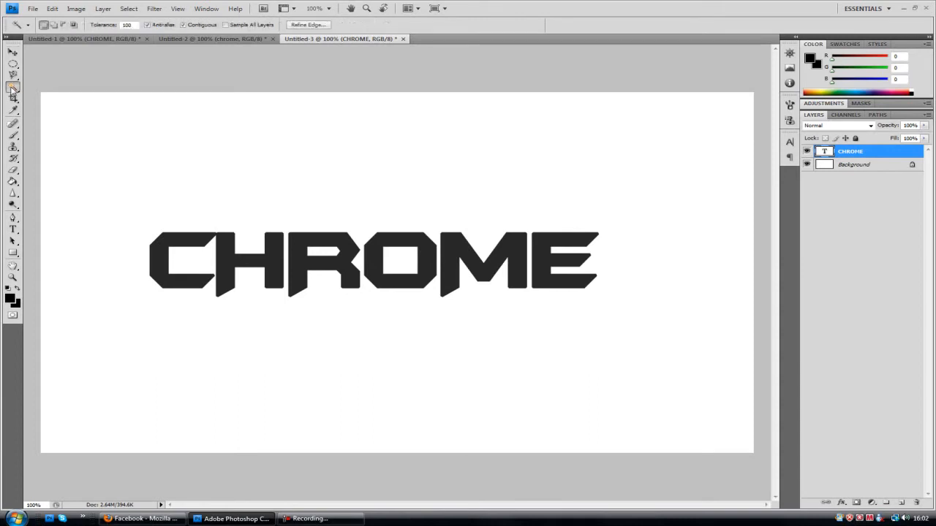
- Select the CHROME letters with the Magic Wand and choose Select > Modify > Expand
click(13, 86)
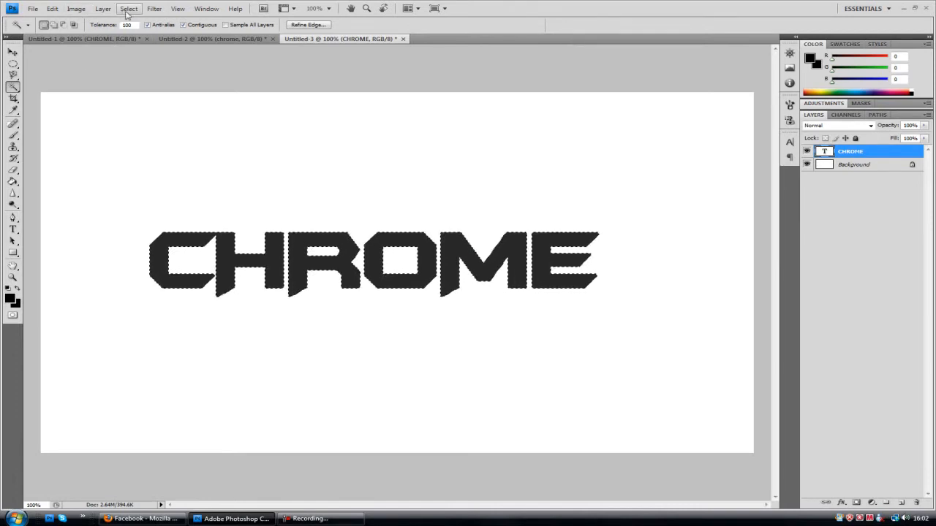
click(129, 9)
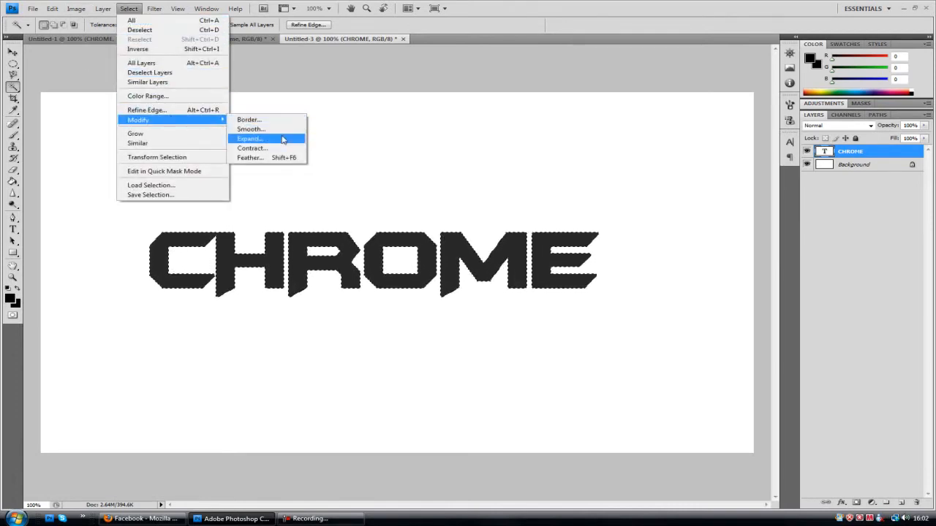
click(248, 139)
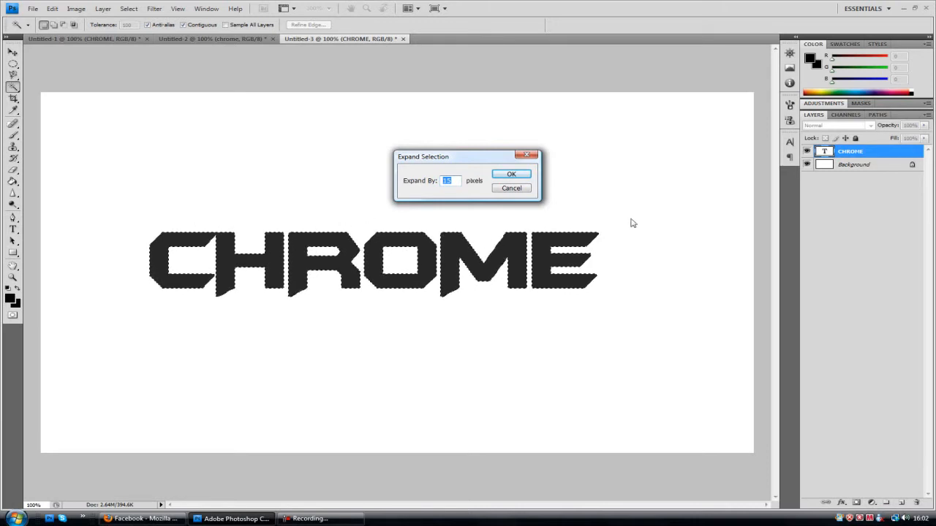
- Apply the expansion, giving the CHROME letters a thick black border
click(512, 174)
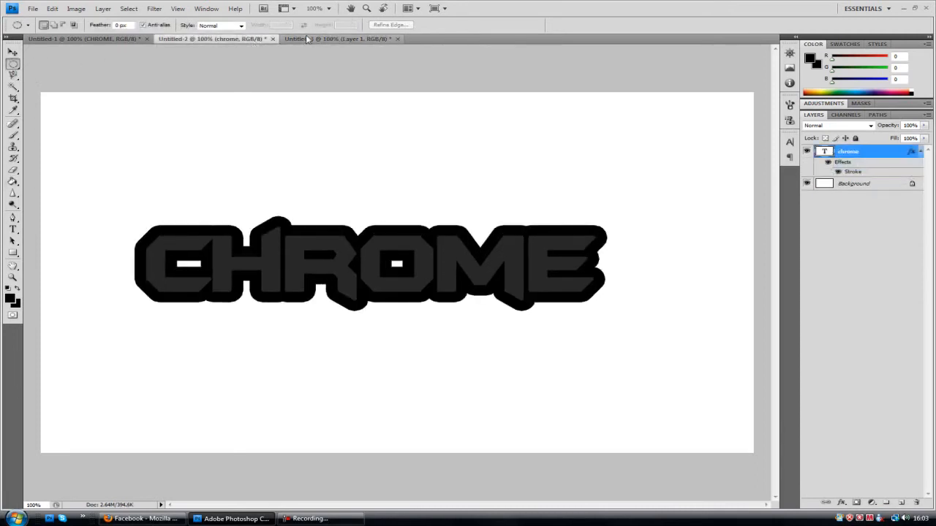
- Compare the two documents and close the extra Untitled-2 document
click(339, 38)
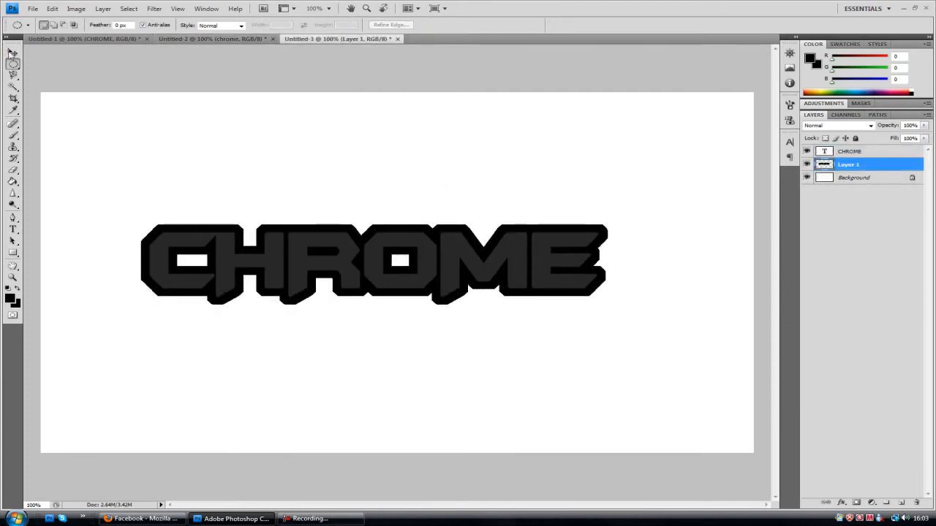
click(13, 53)
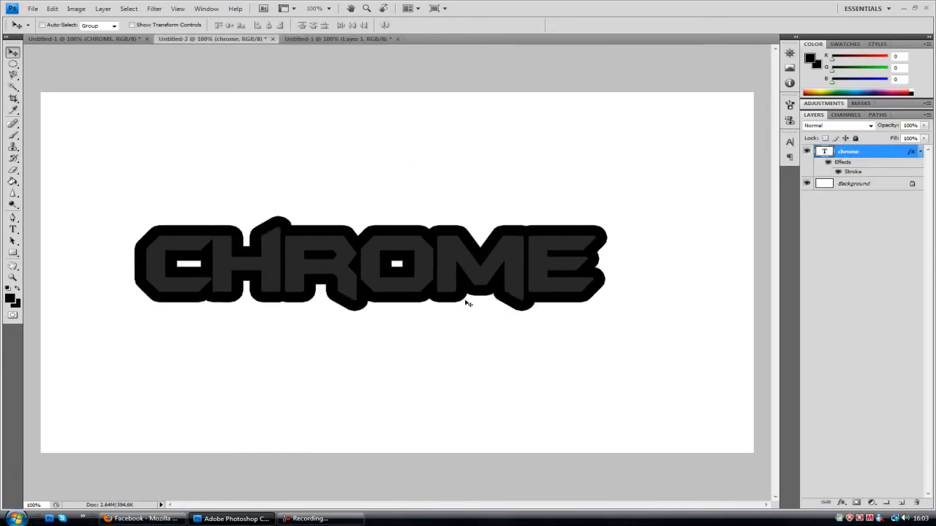
mouse_move(299, 281)
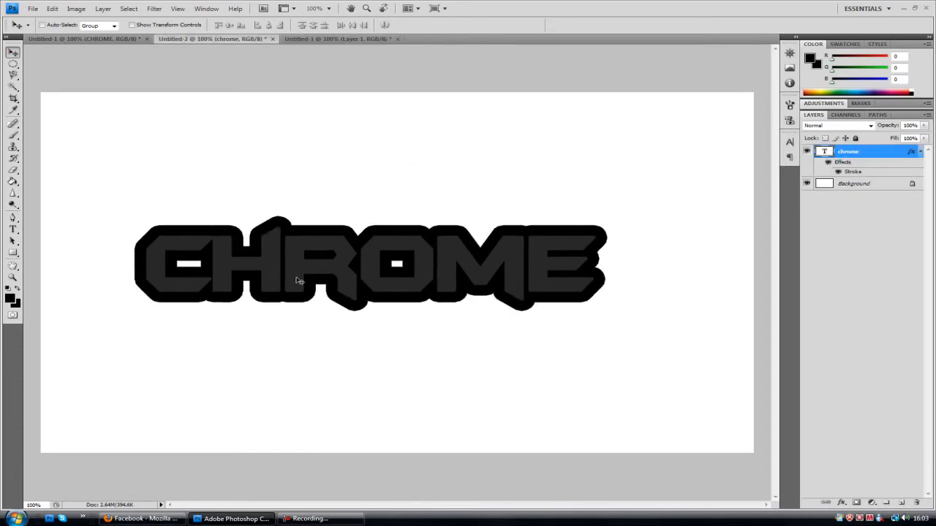
click(339, 38)
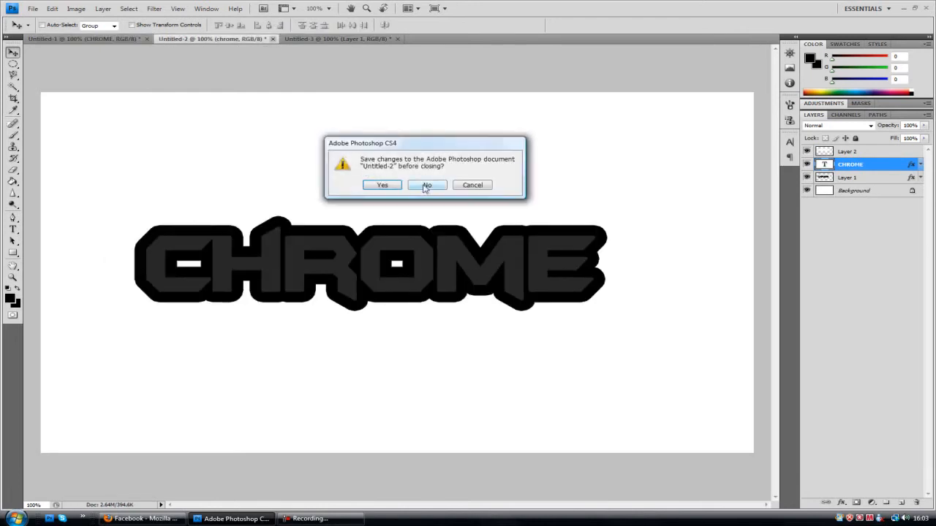
- Discard Untitled-2 without saving and finish the grey gradient overlay on the CHROME text
click(427, 185)
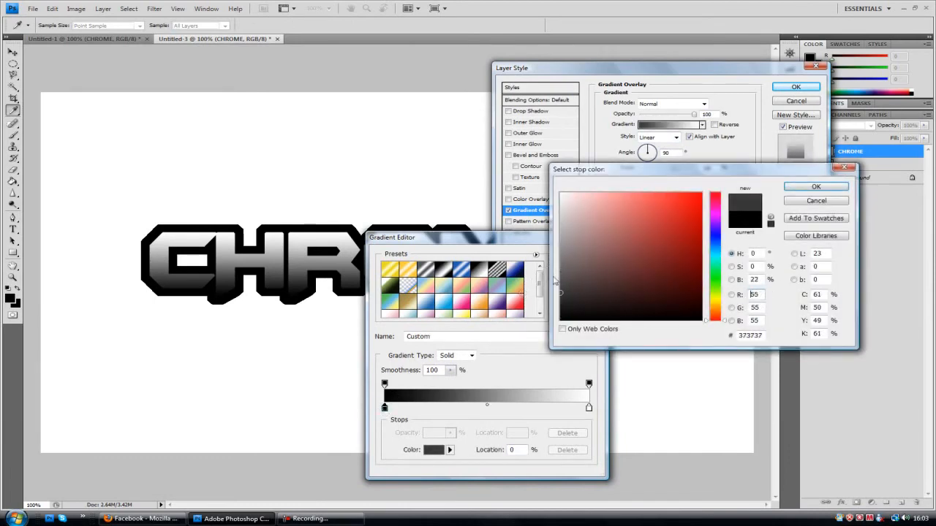
click(815, 187)
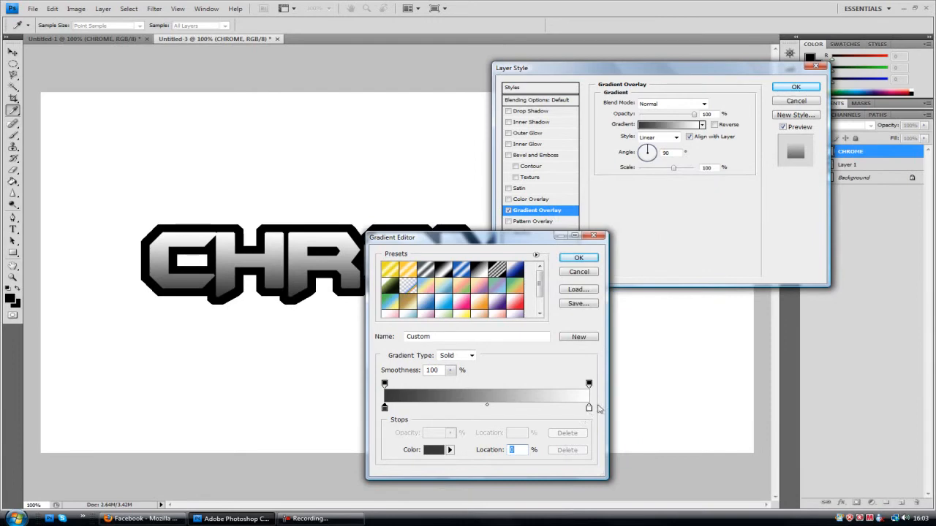
click(433, 450)
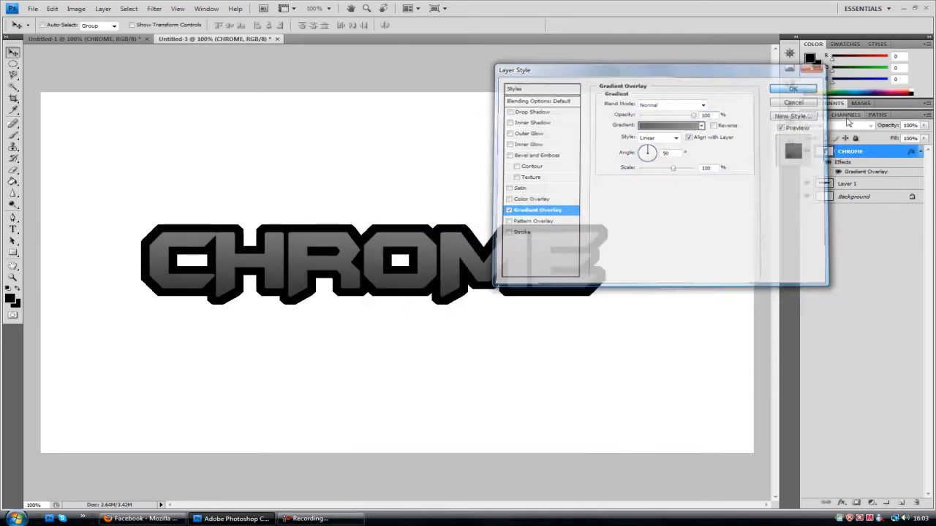
- Give the backdrop Layer 1 a gradient overlay with both stops set to dark charcoal greys
click(792, 89)
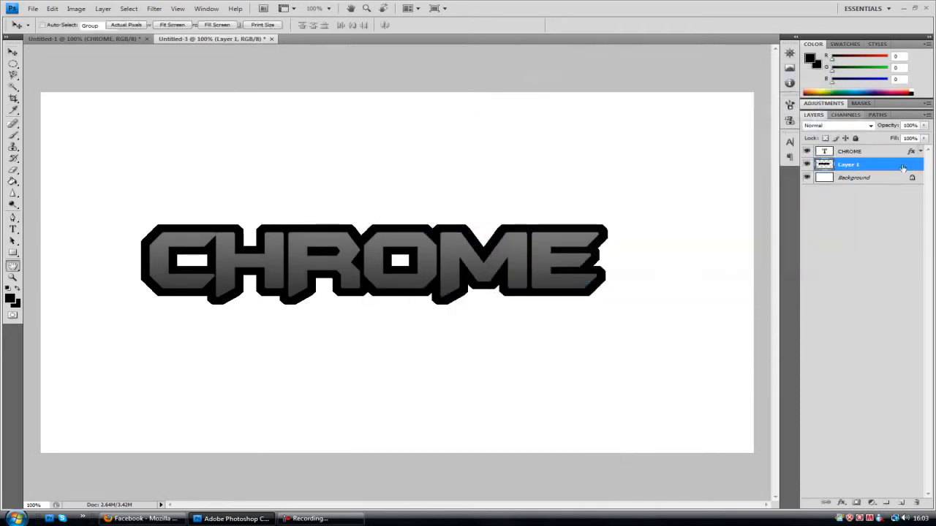
double_click(848, 164)
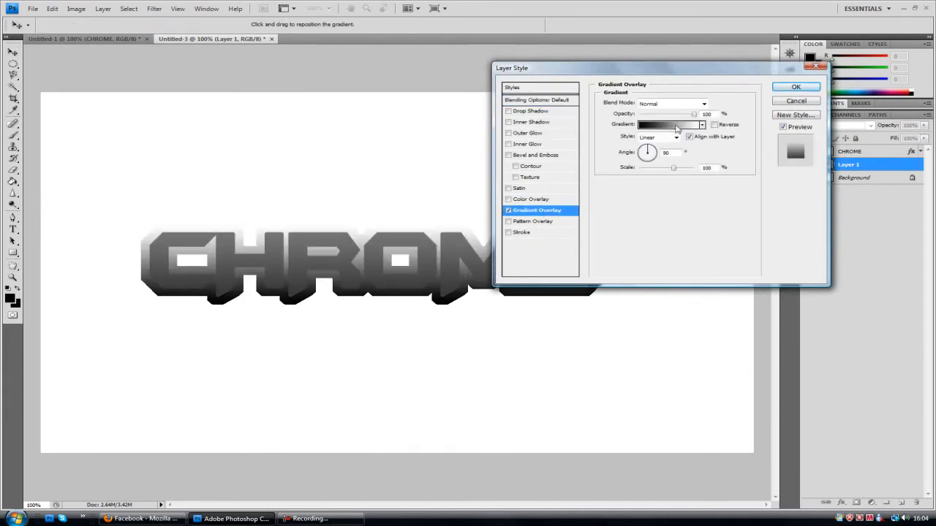
click(665, 125)
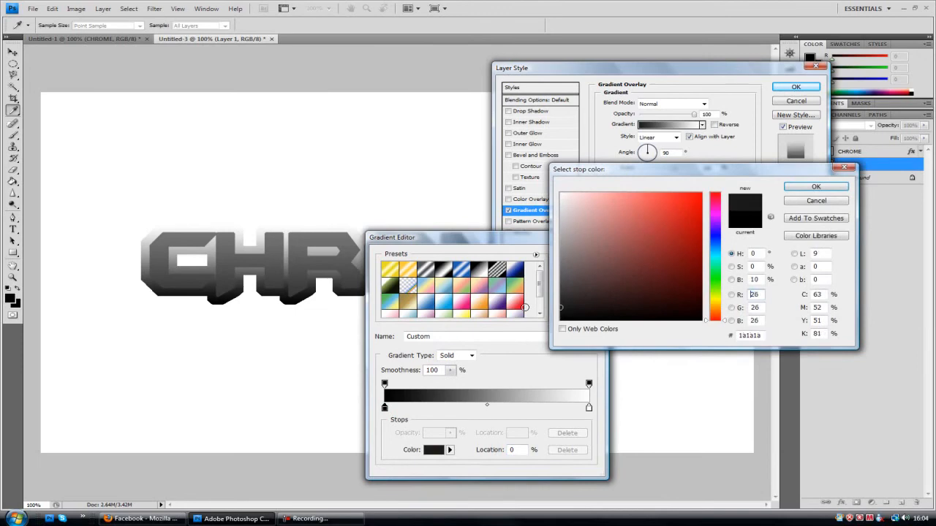
click(816, 187)
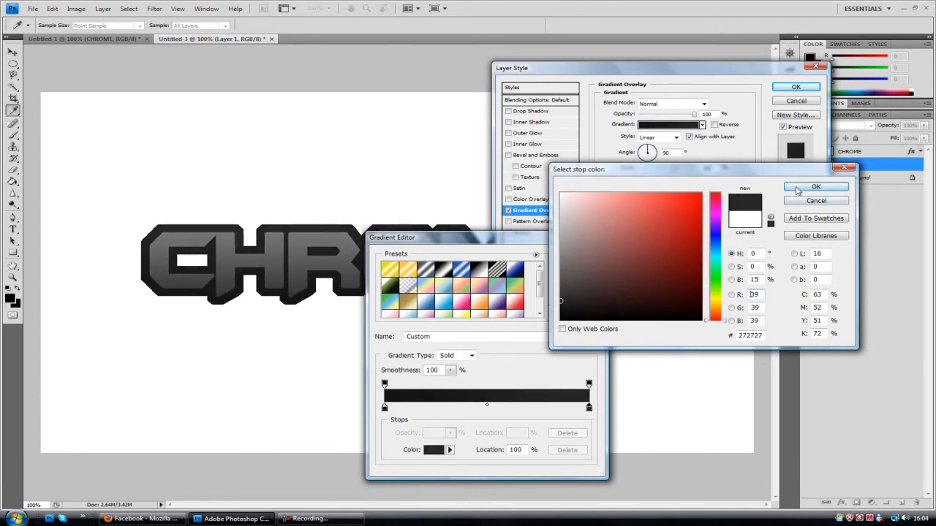
click(816, 187)
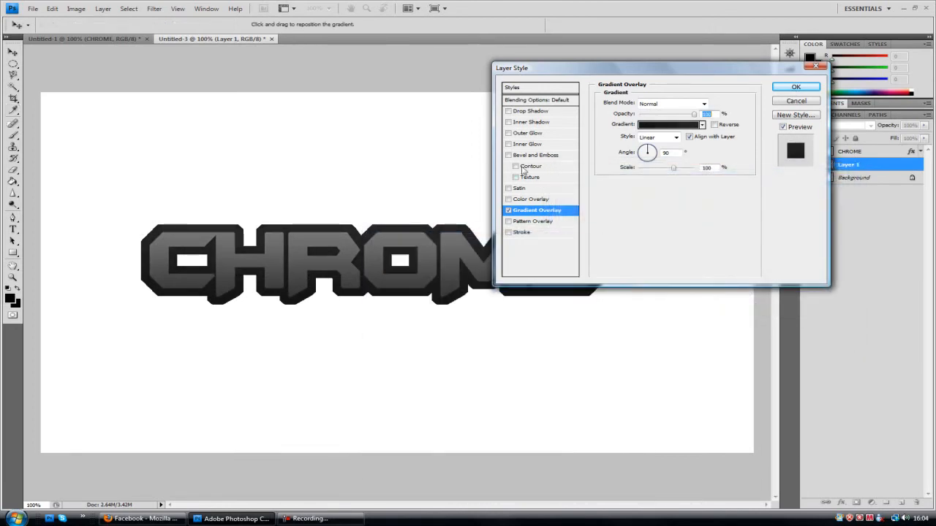
- Add Bevel and Emboss to the backdrop, adjust its lighting angle, and apply the effects
click(538, 155)
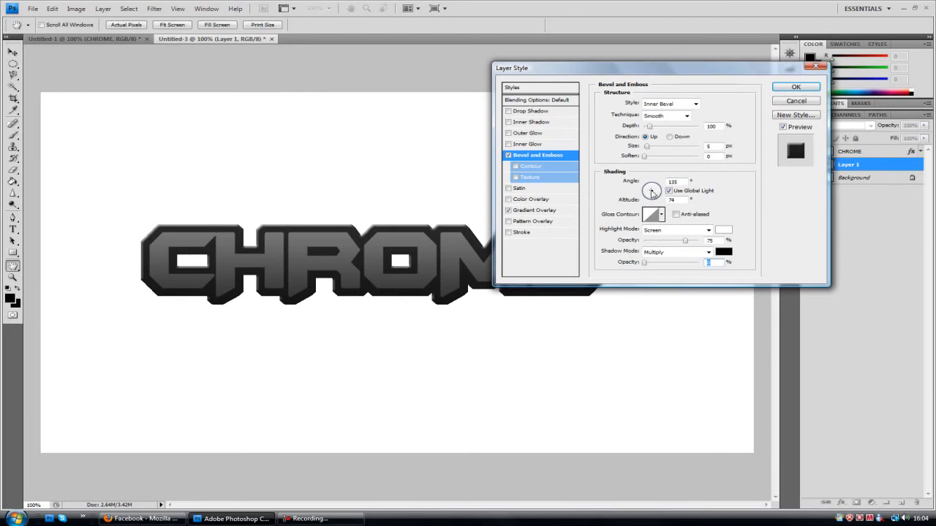
drag(652, 190, 651, 191)
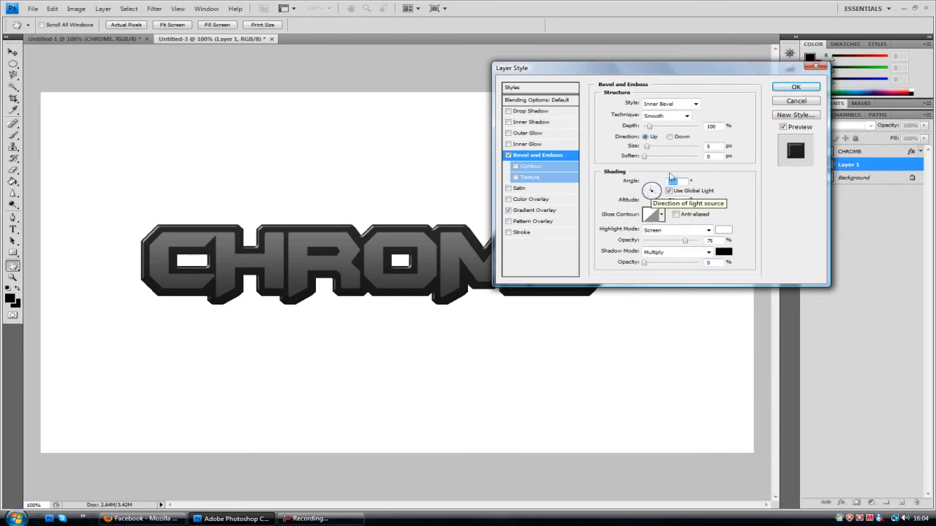
click(795, 87)
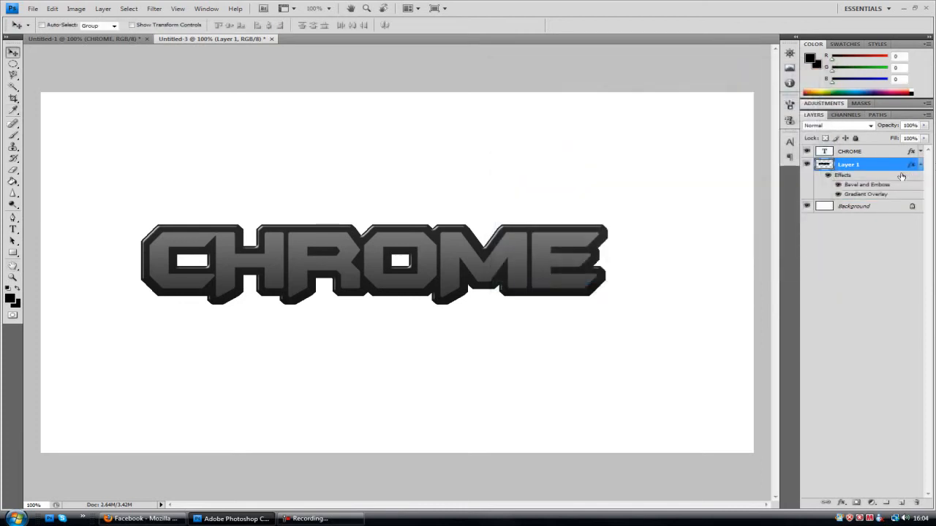
- Give the CHROME text layer Bevel and Emboss plus a thin near-black stroke and apply
double_click(848, 164)
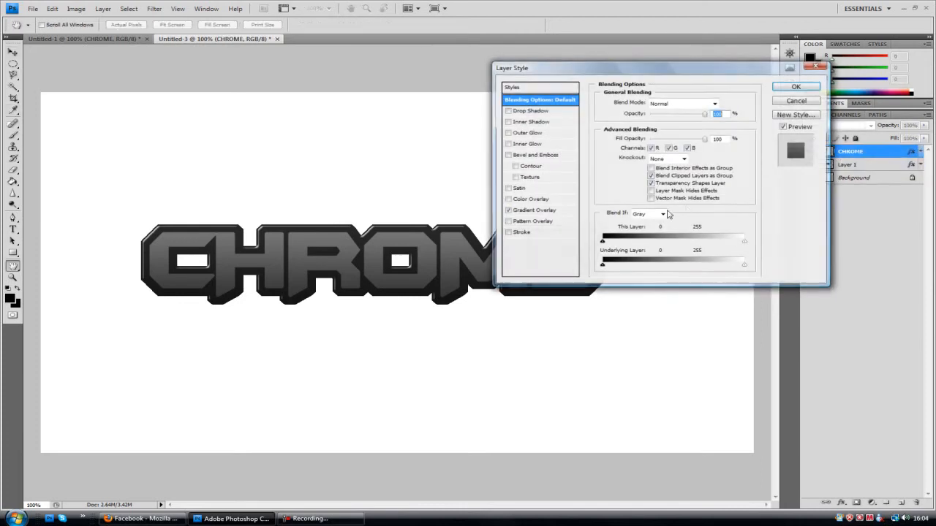
click(509, 155)
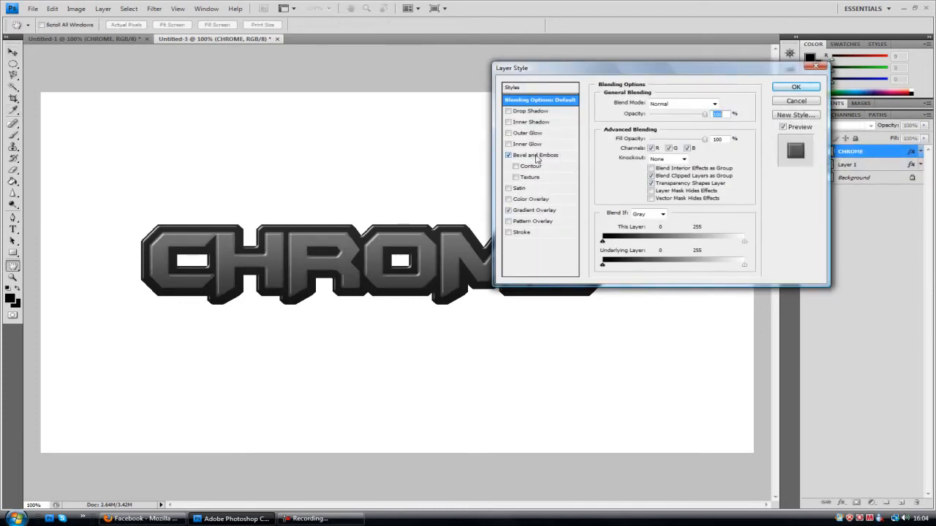
click(535, 155)
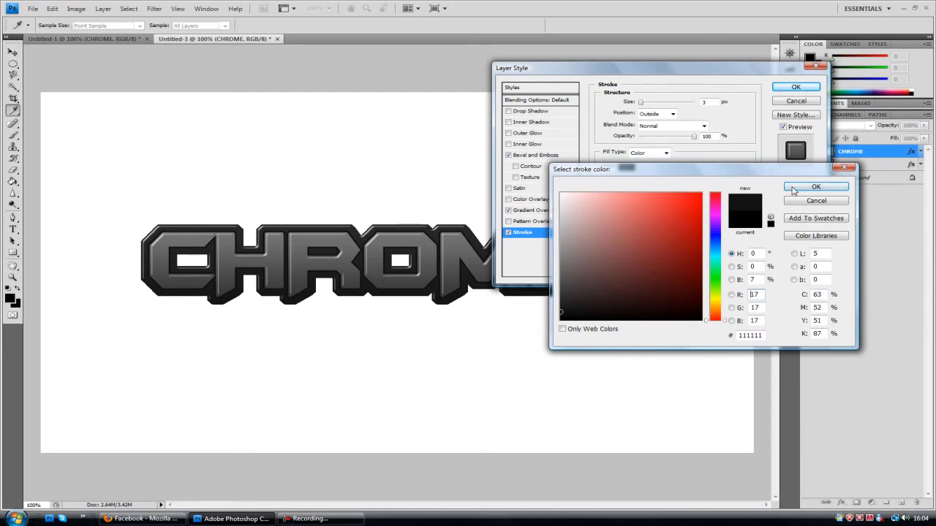
click(816, 187)
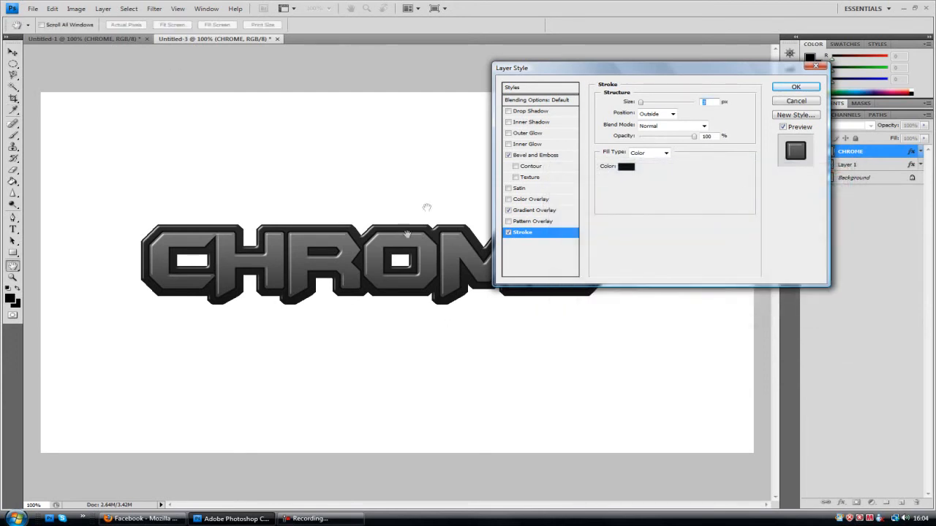
click(509, 123)
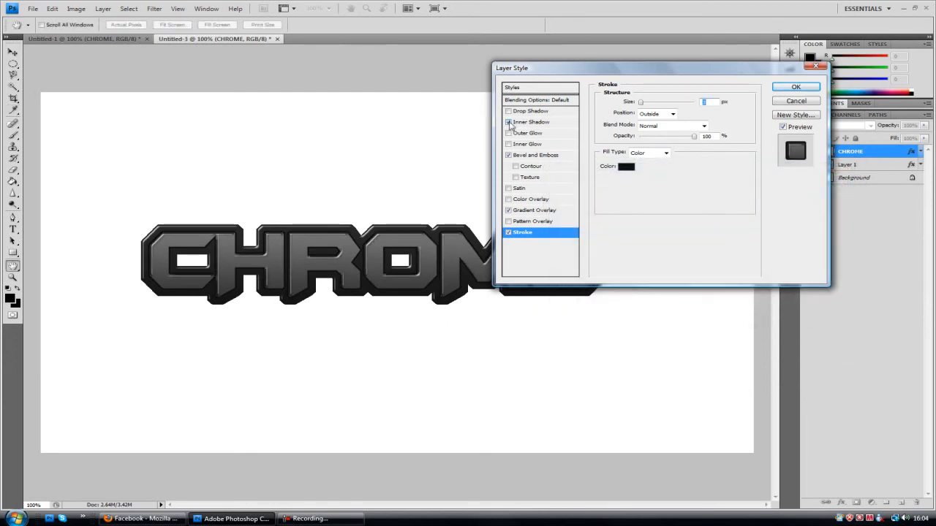
click(795, 86)
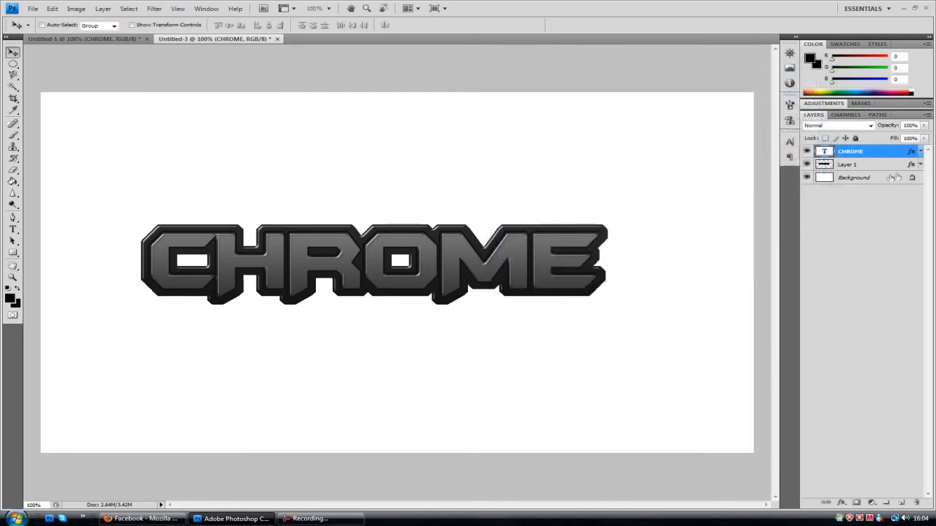
- Replace the backdrop's gradient with a solid black Color Overlay
click(848, 163)
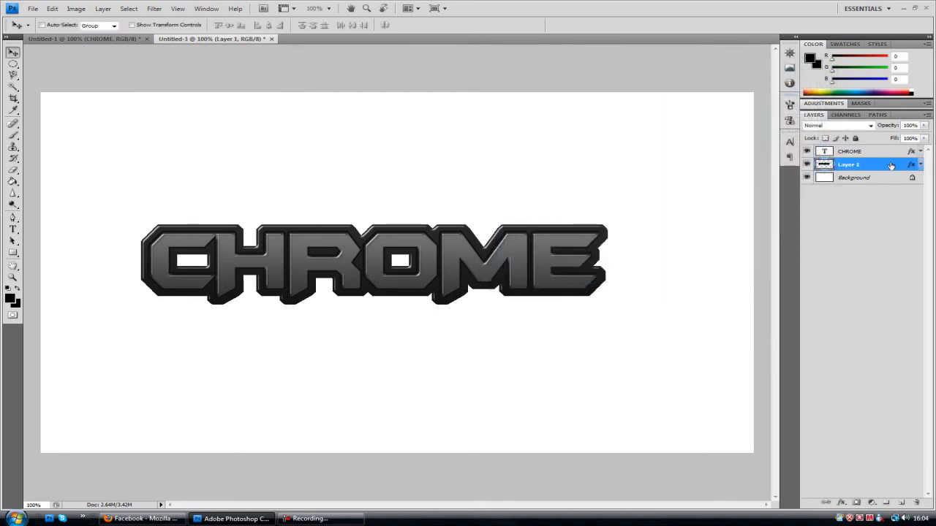
double_click(848, 164)
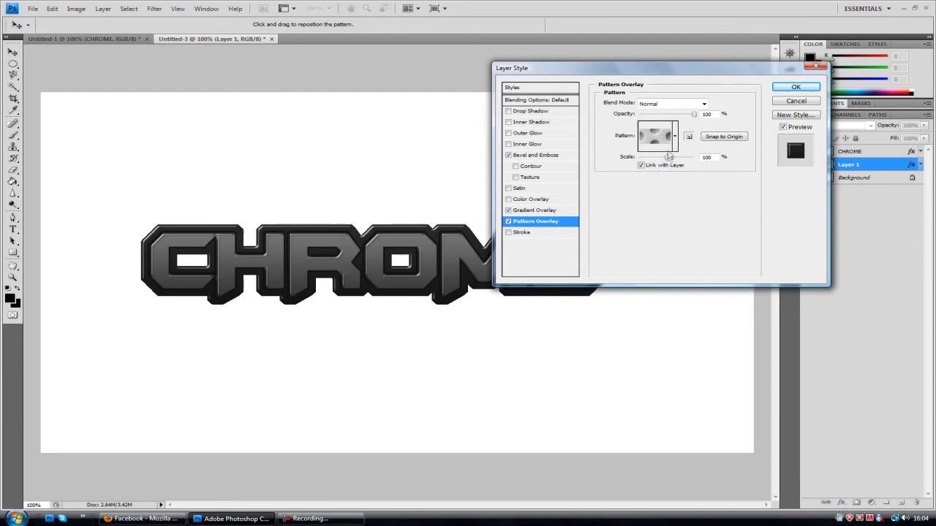
click(535, 210)
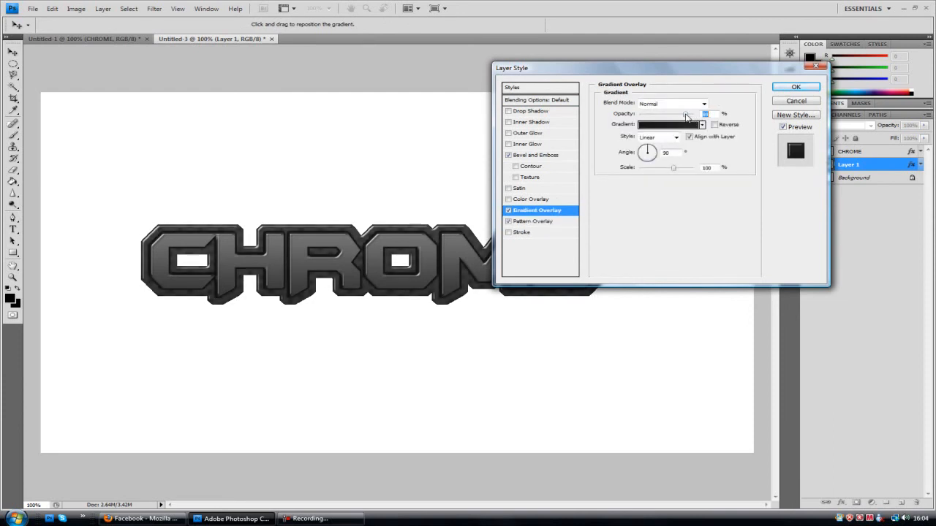
click(509, 199)
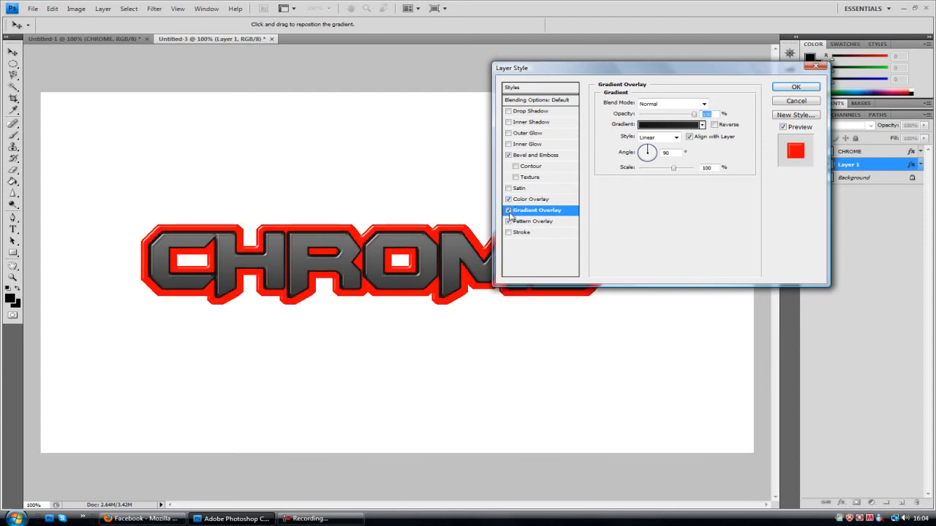
click(532, 199)
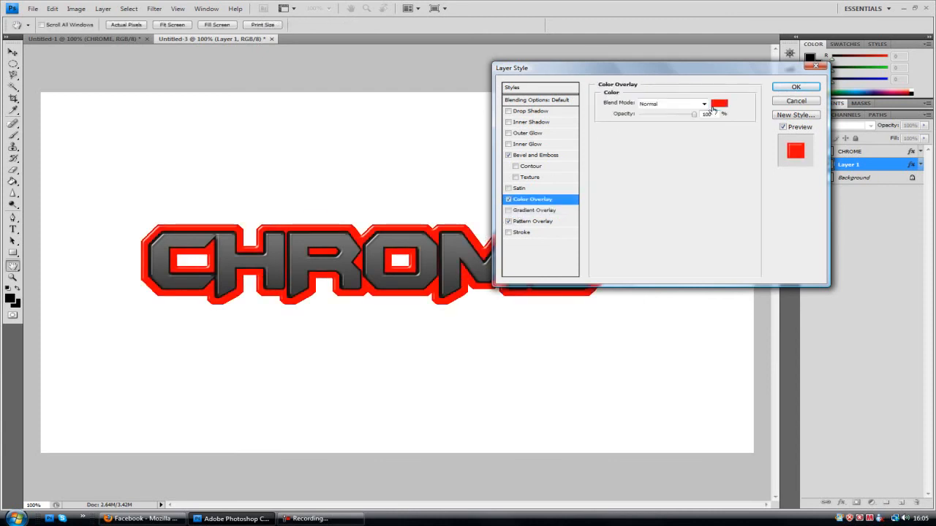
click(718, 102)
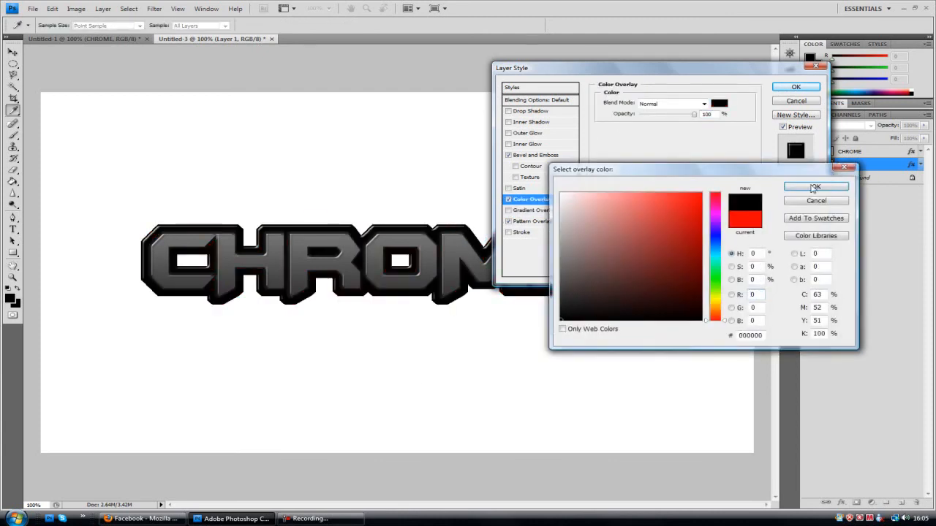
click(816, 187)
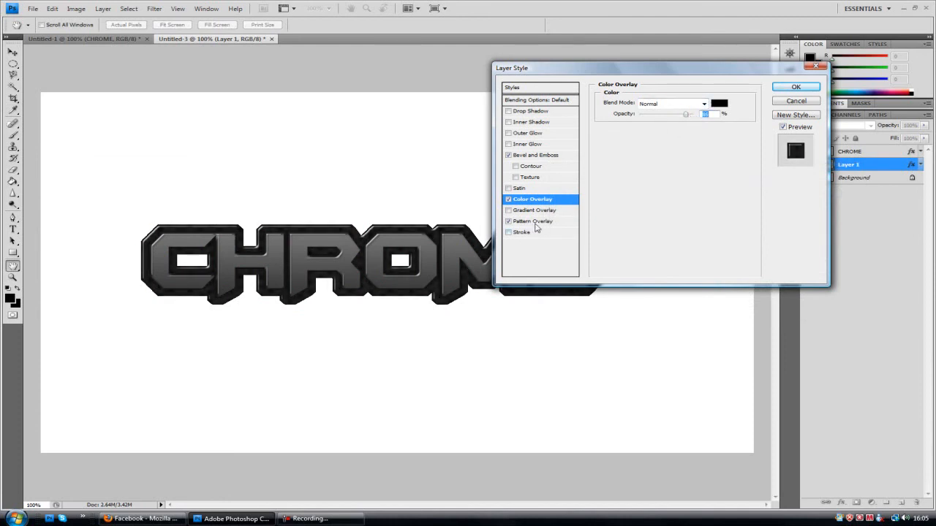
- Add a hexagon Pattern Overlay to the backdrop and apply the effects
click(533, 221)
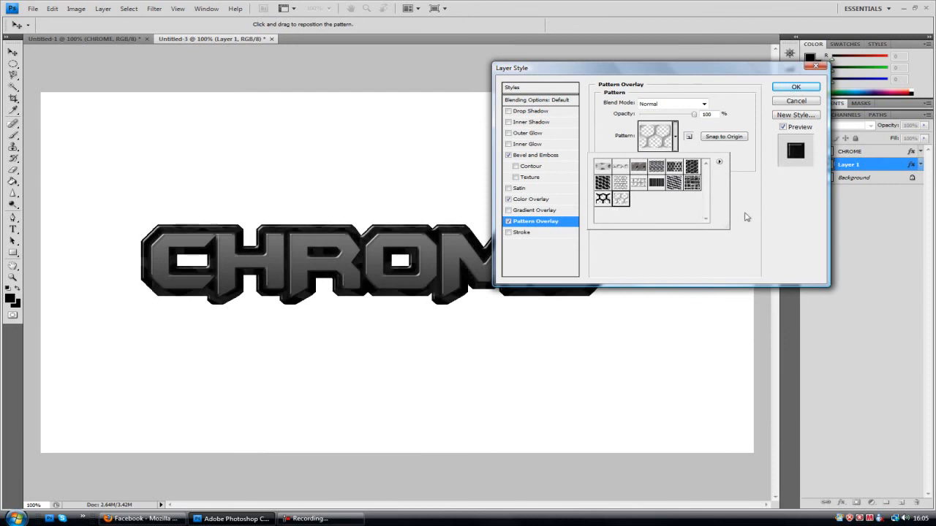
click(655, 167)
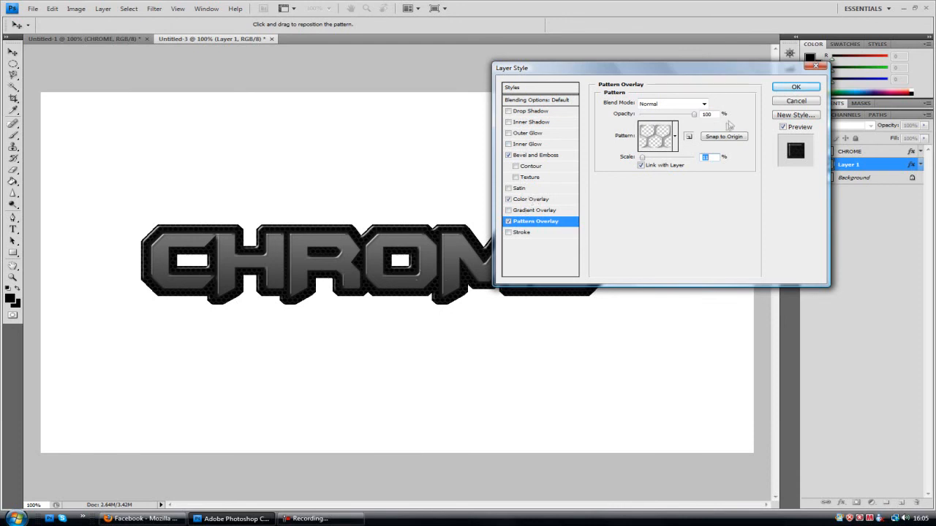
click(795, 87)
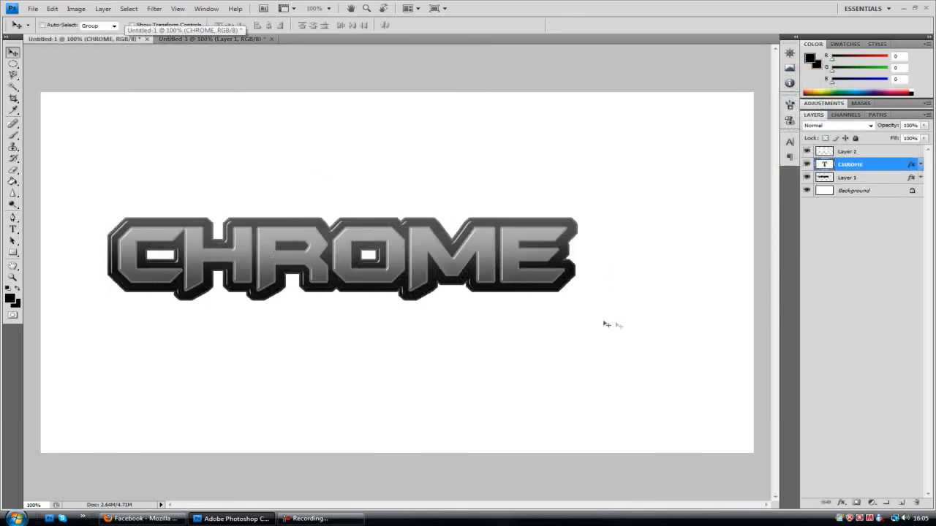
mouse_move(490, 162)
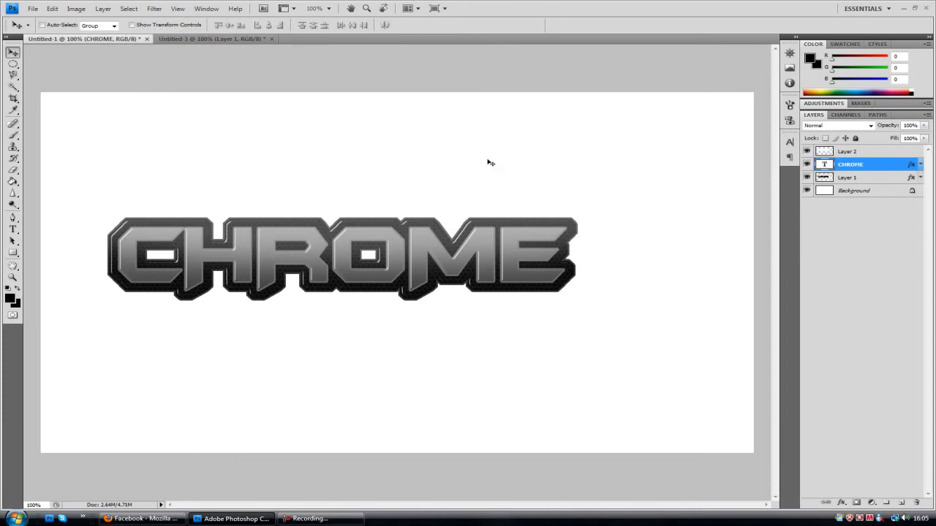